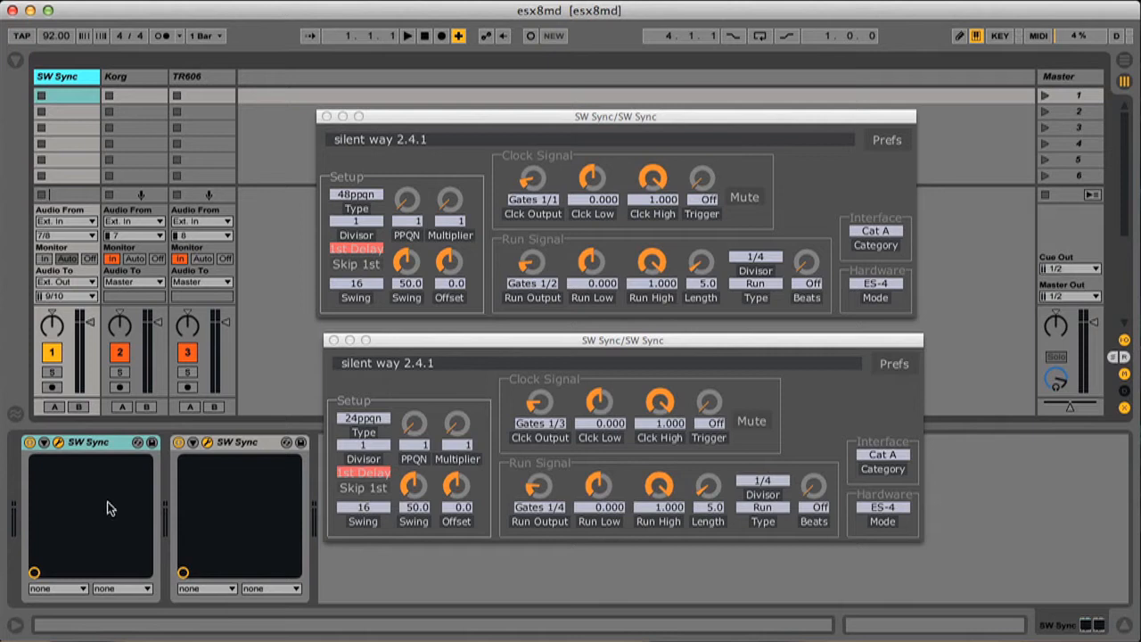
mouse_move(591, 260)
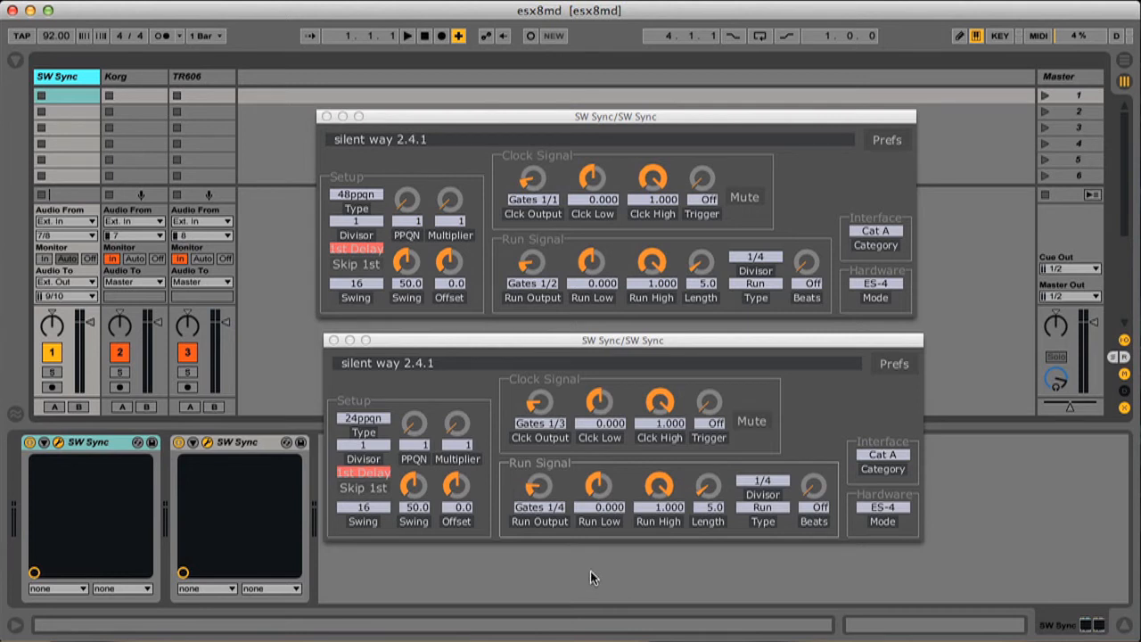
mouse_move(707, 566)
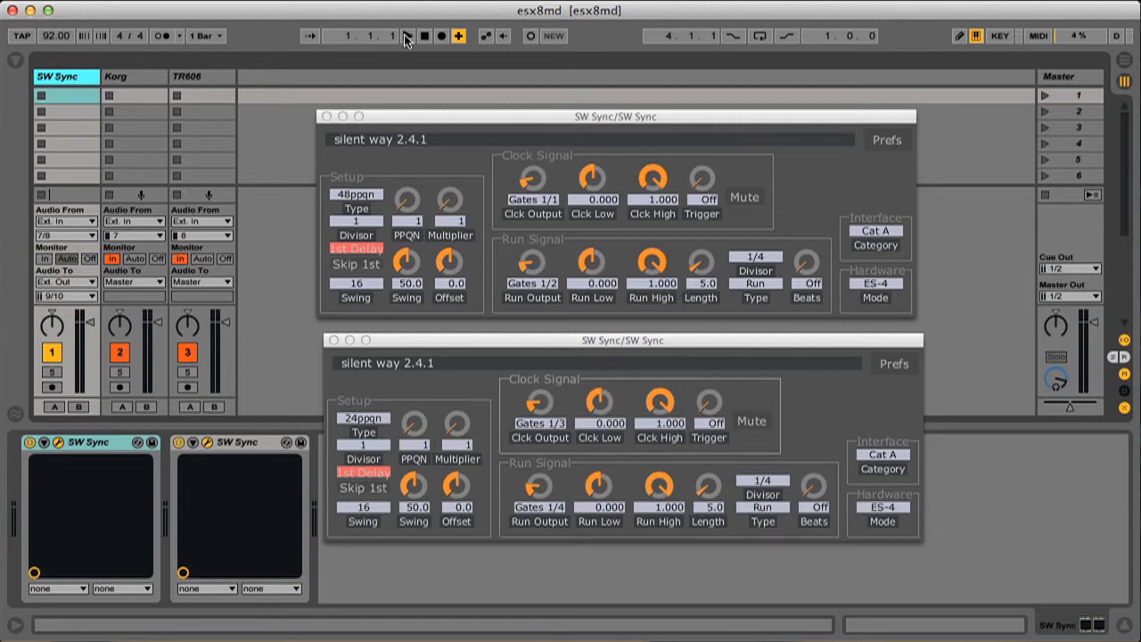
- Start playback so both SW Sync instances clock the two drum machines
click(406, 36)
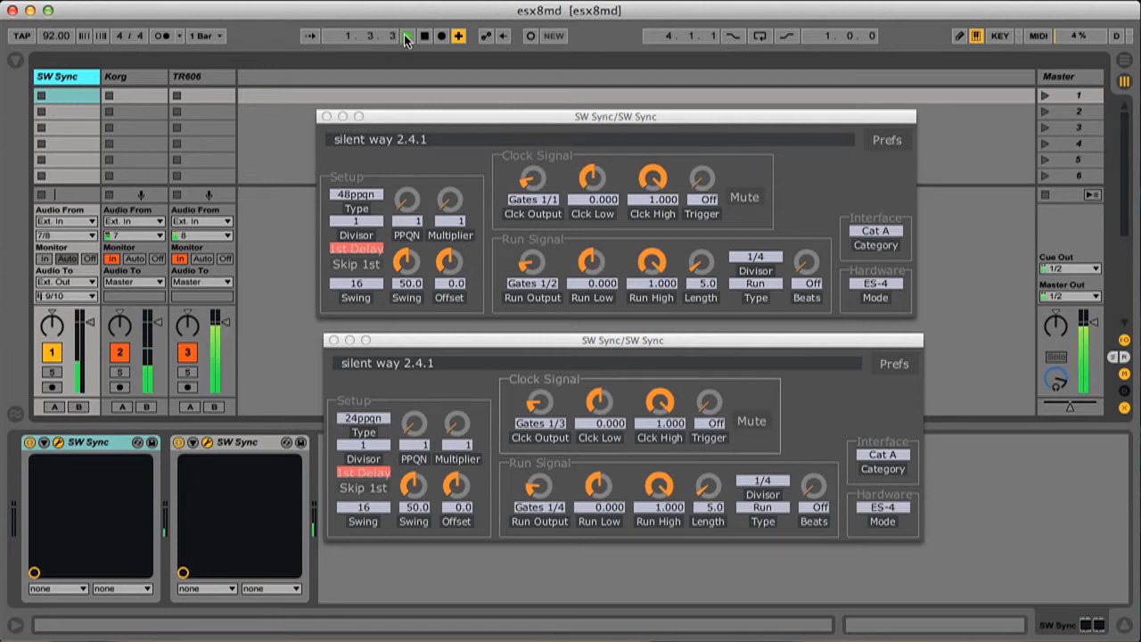